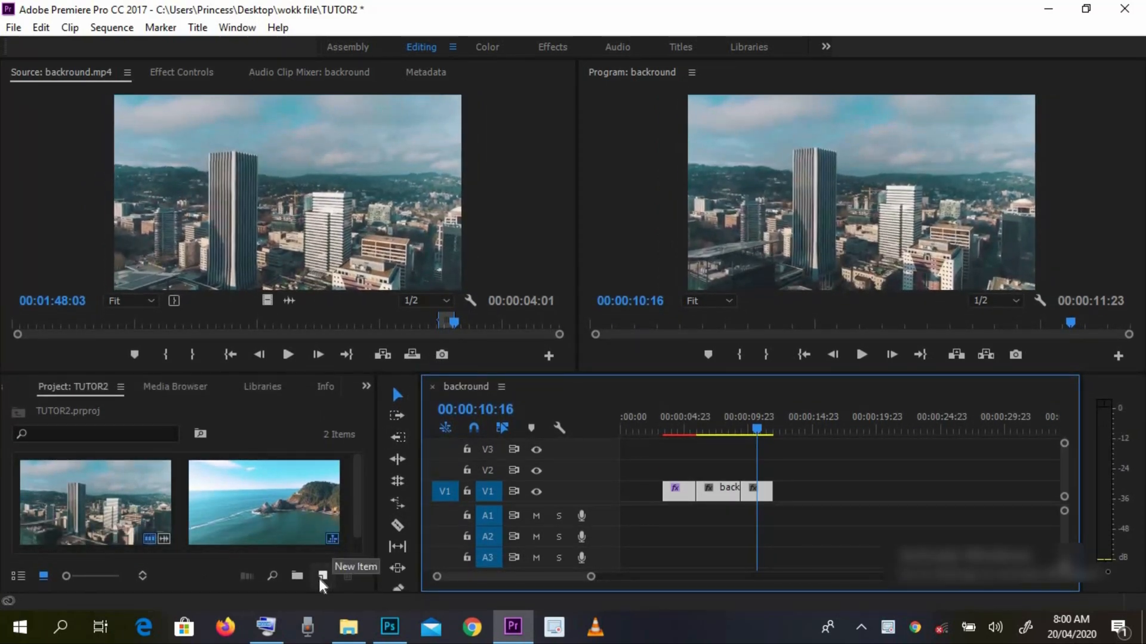
- Create a dark green (hex 153315) Color Matte item named 'Color Matte'
left_click(322, 577)
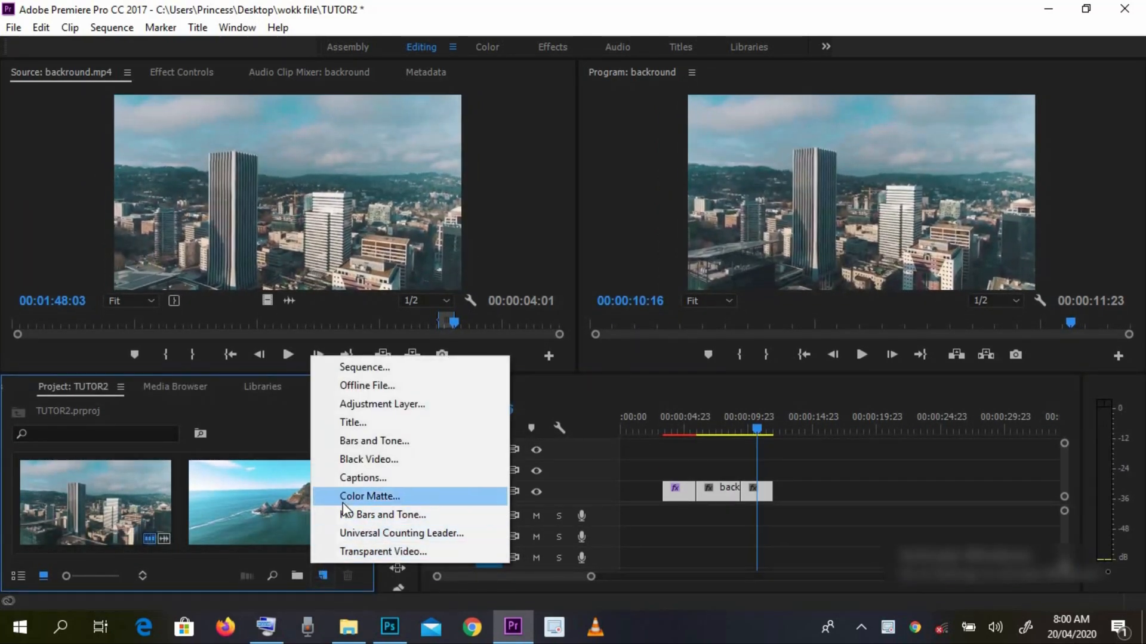
left_click(370, 496)
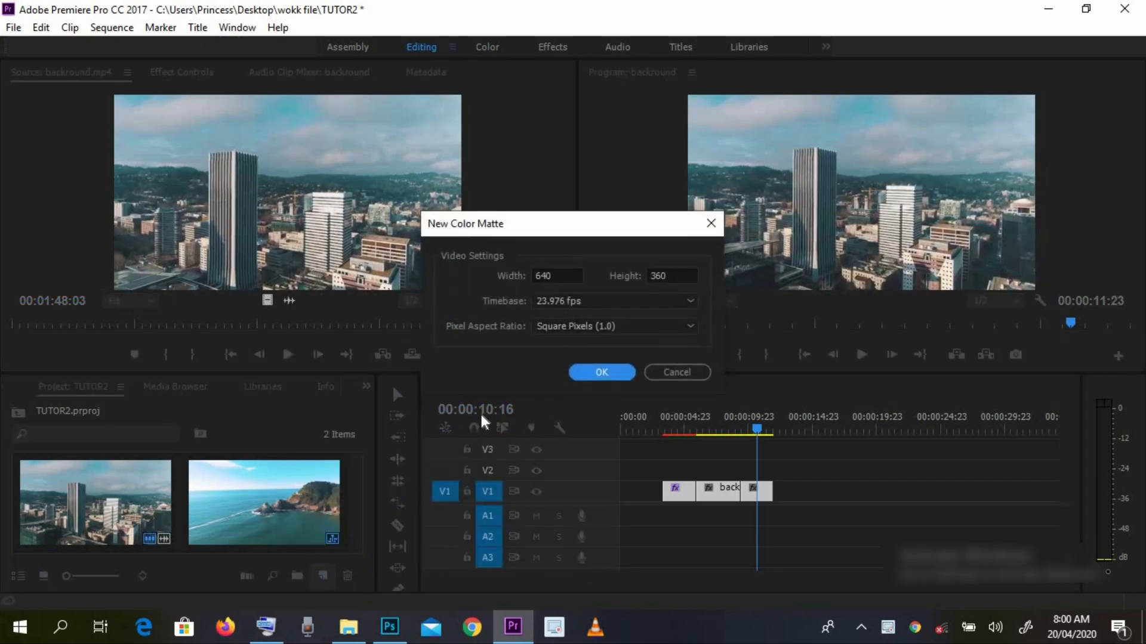
left_click(601, 372)
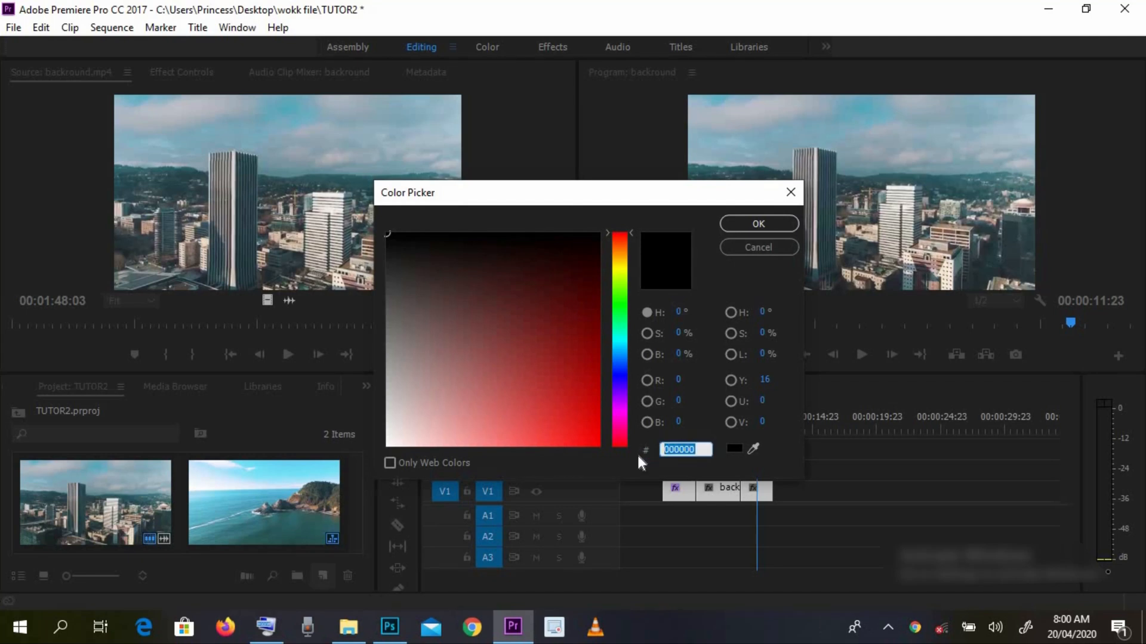
left_click(620, 234)
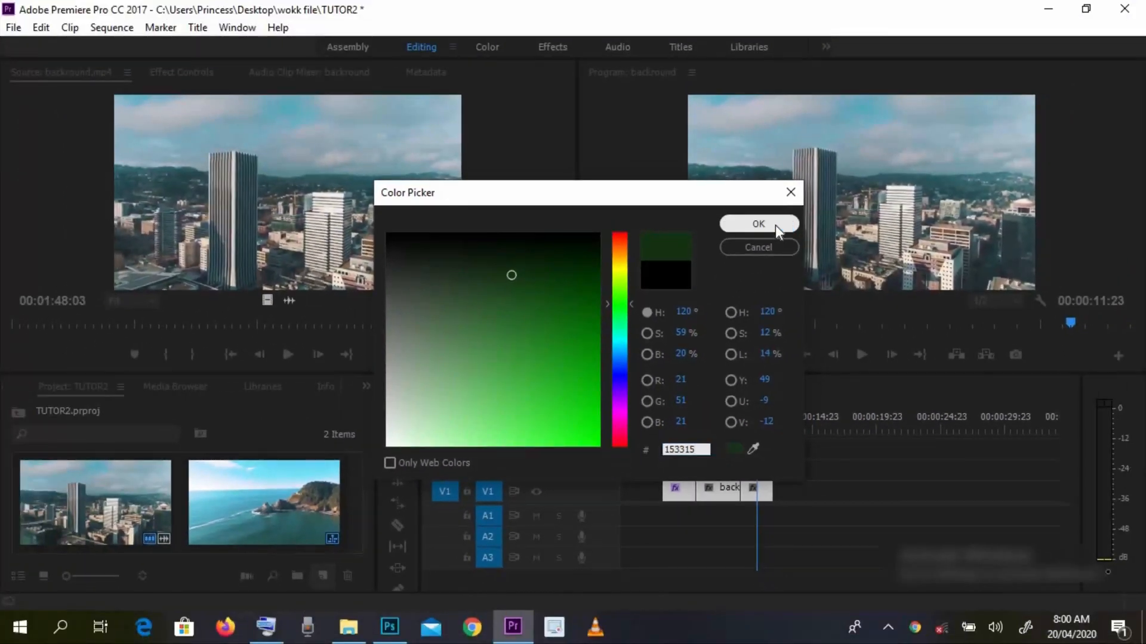
left_click(758, 224)
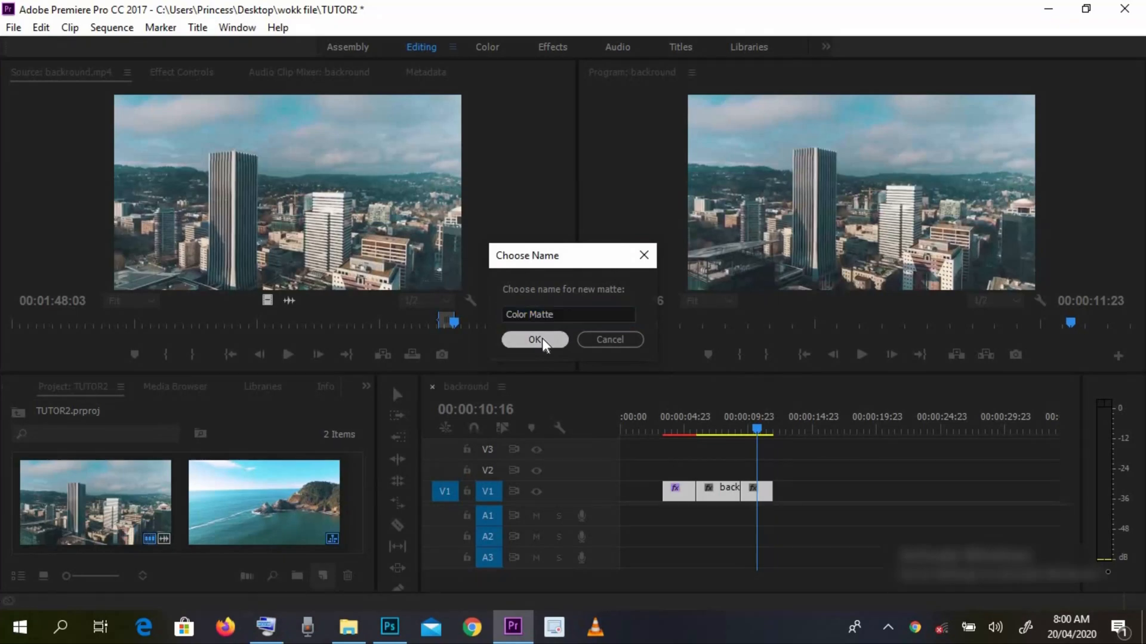
left_click(533, 340)
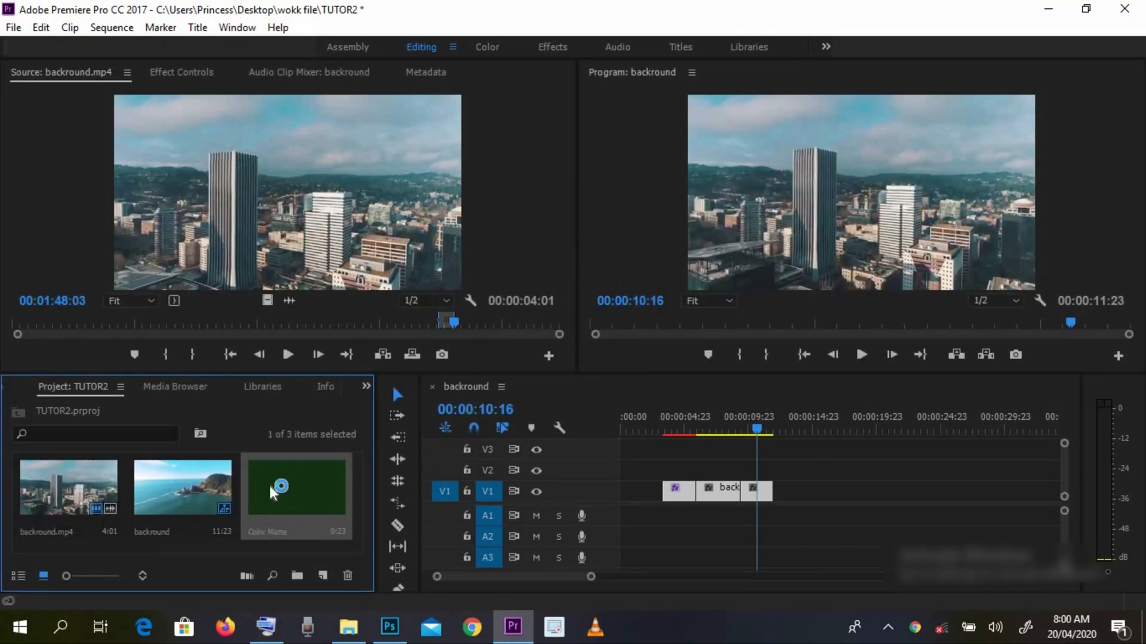
- Drop the Color Matte onto V2 and extend it to the V1 clip's end
left_click_drag(280, 486, 667, 449)
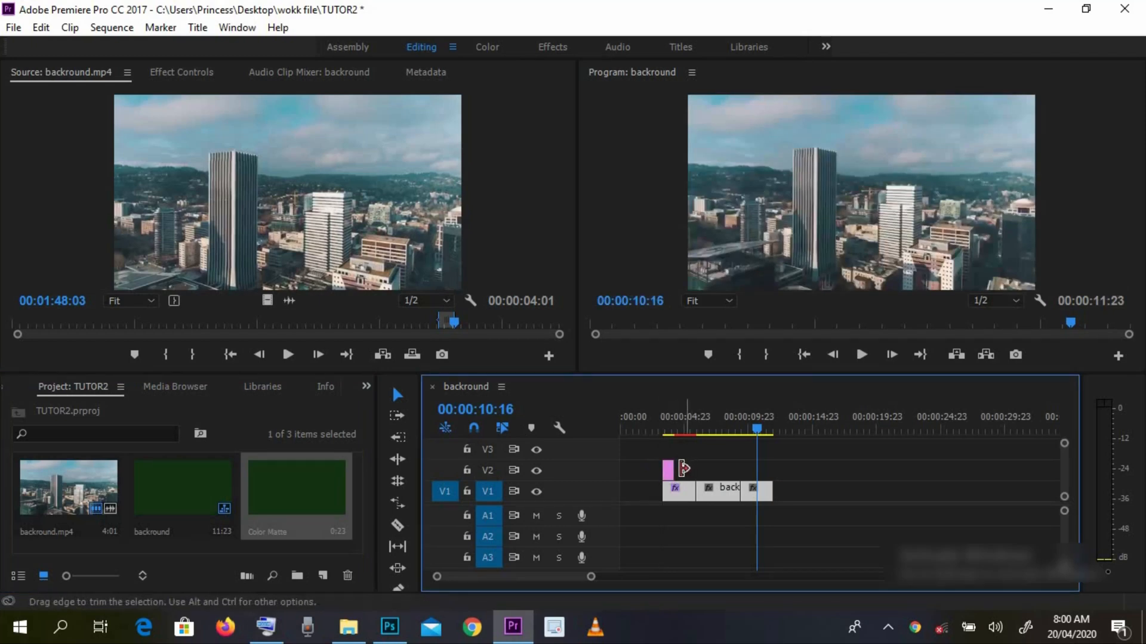
left_click_drag(734, 487, 758, 468)
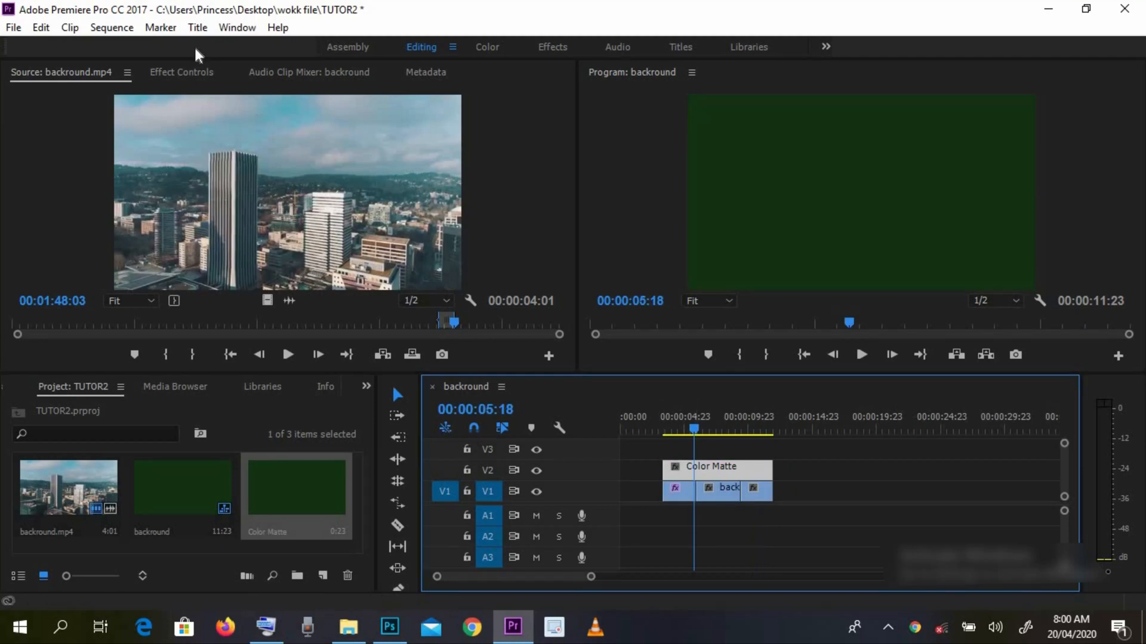
- Set the Color Matte clip's Opacity blend mode to Subtract
left_click(182, 72)
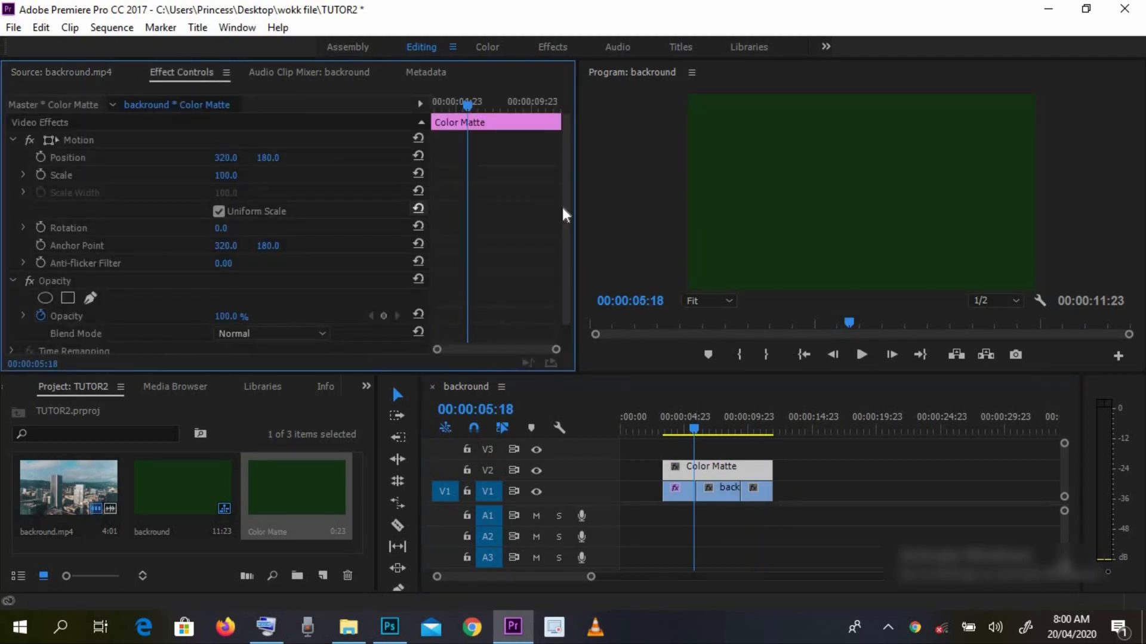
scroll("down", 3)
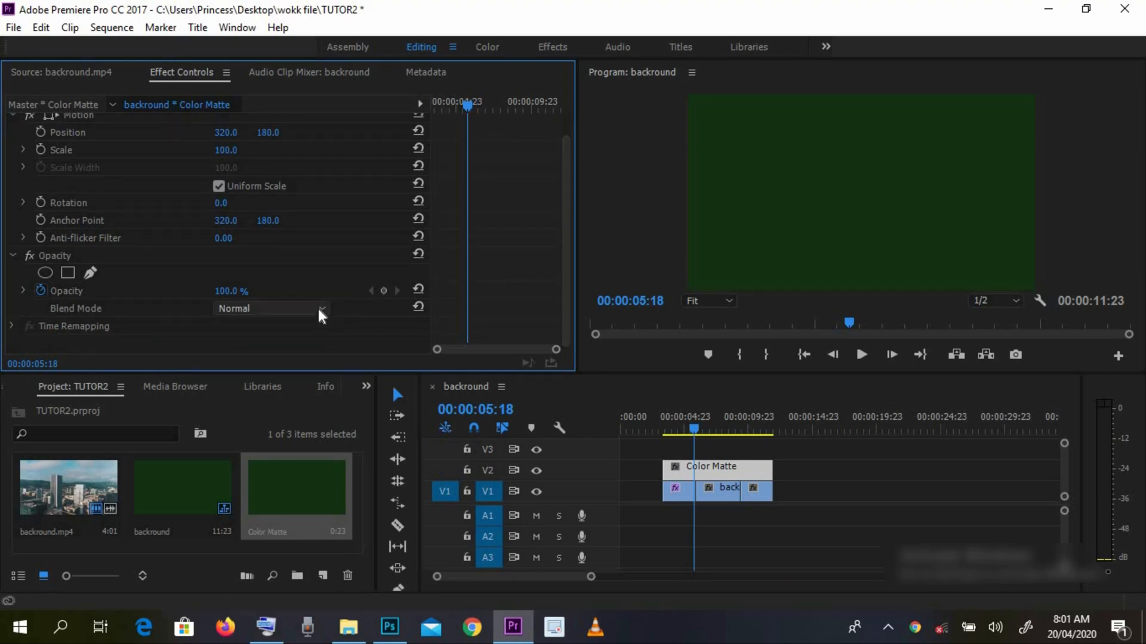
left_click(319, 309)
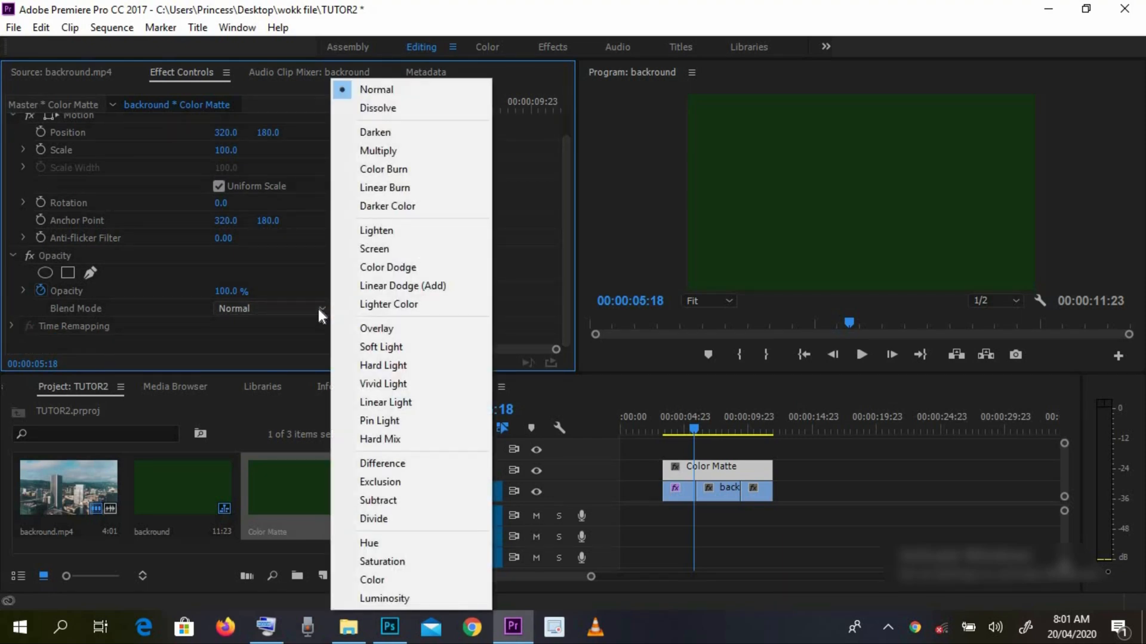
mouse_move(376, 334)
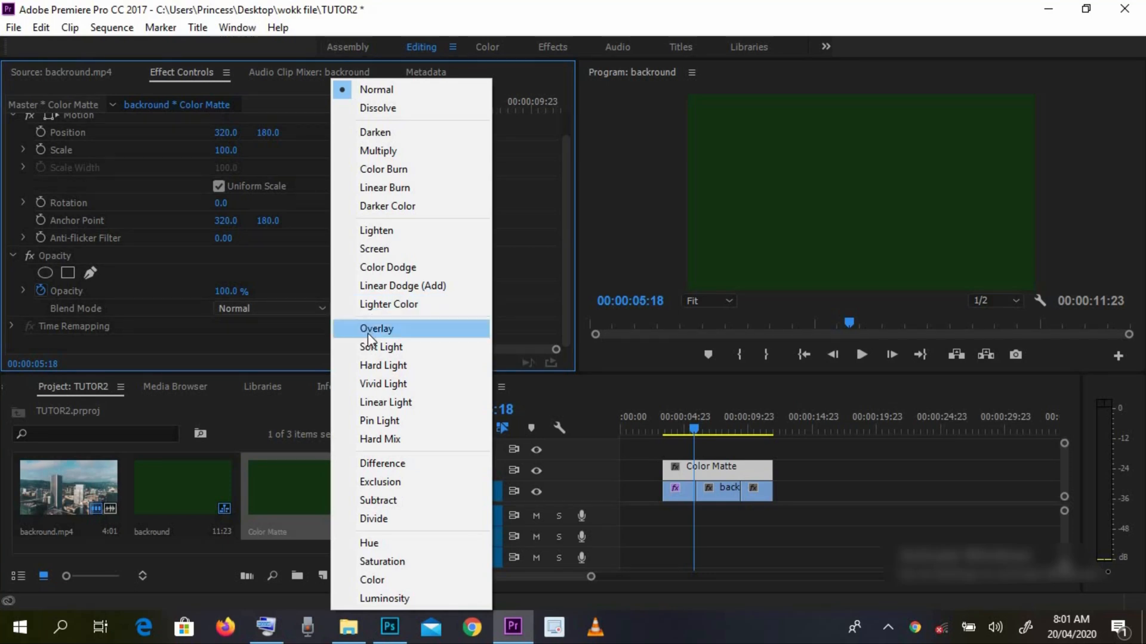
left_click(378, 500)
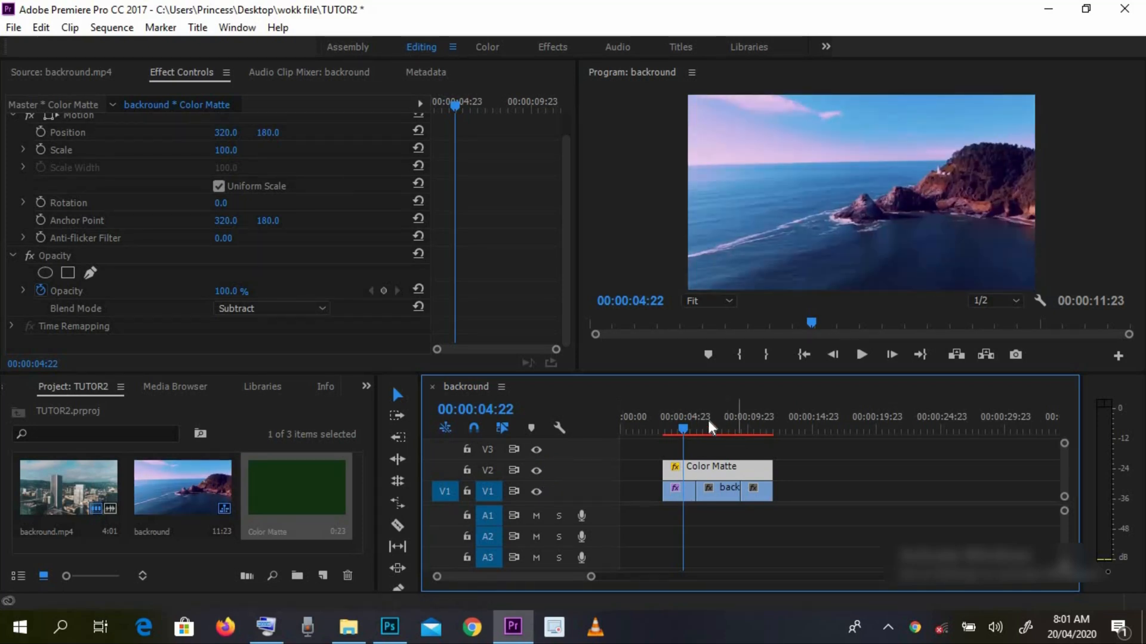
left_click_drag(682, 428, 698, 429)
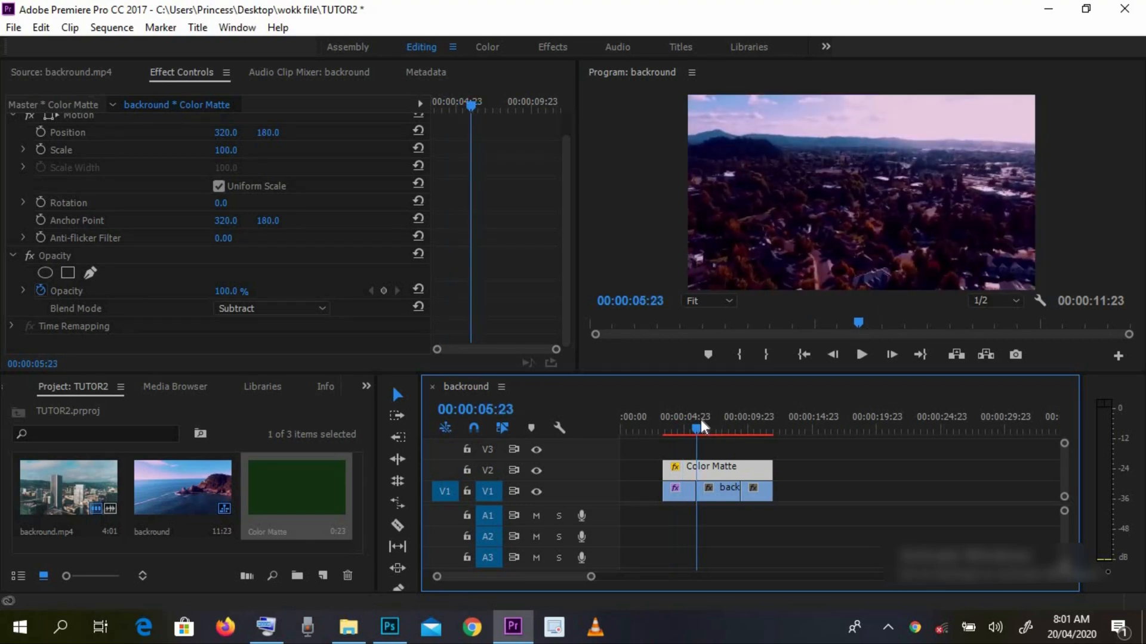
left_click_drag(697, 428, 717, 429)
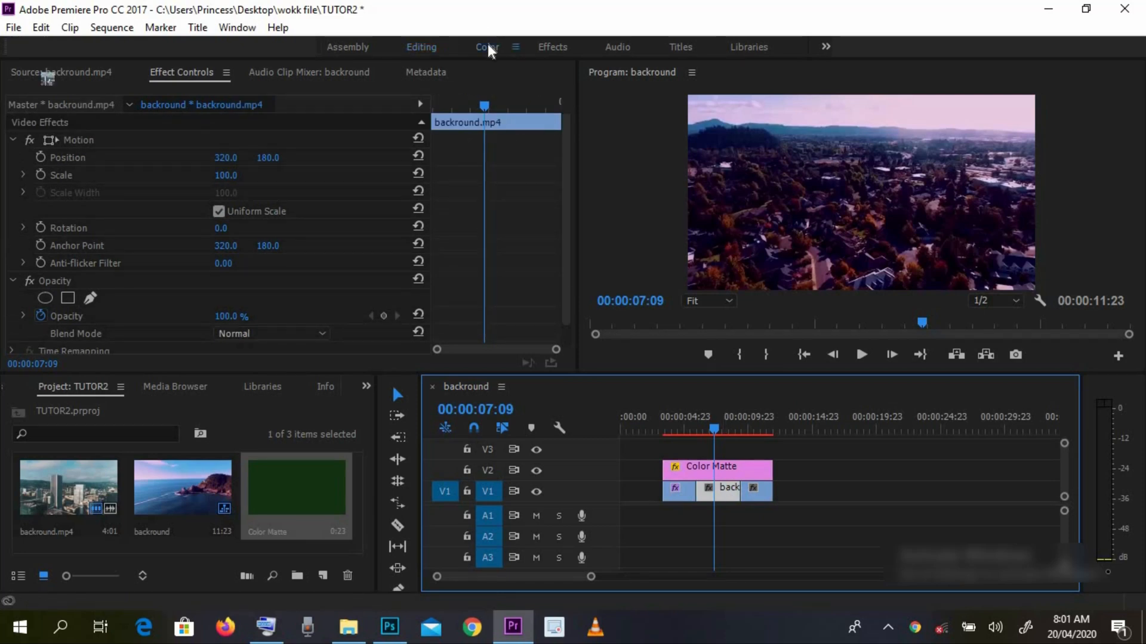
- In the Color workspace, set the town clip's Lumetri Shadows to 48 and Highlights to about -22
left_click(487, 47)
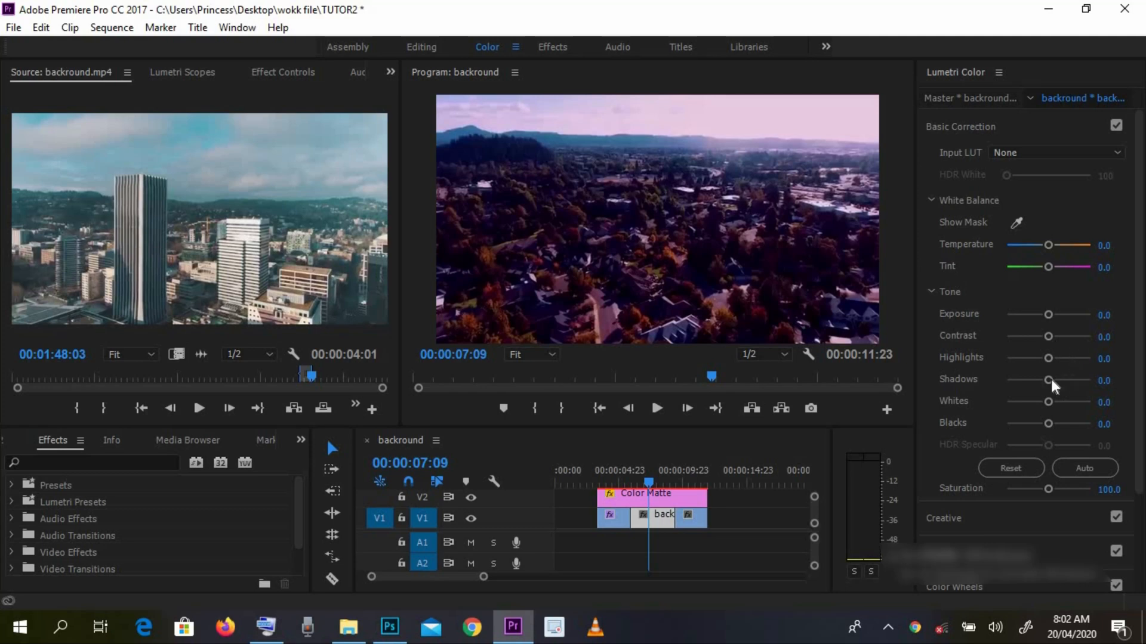
left_click_drag(1048, 380, 1077, 379)
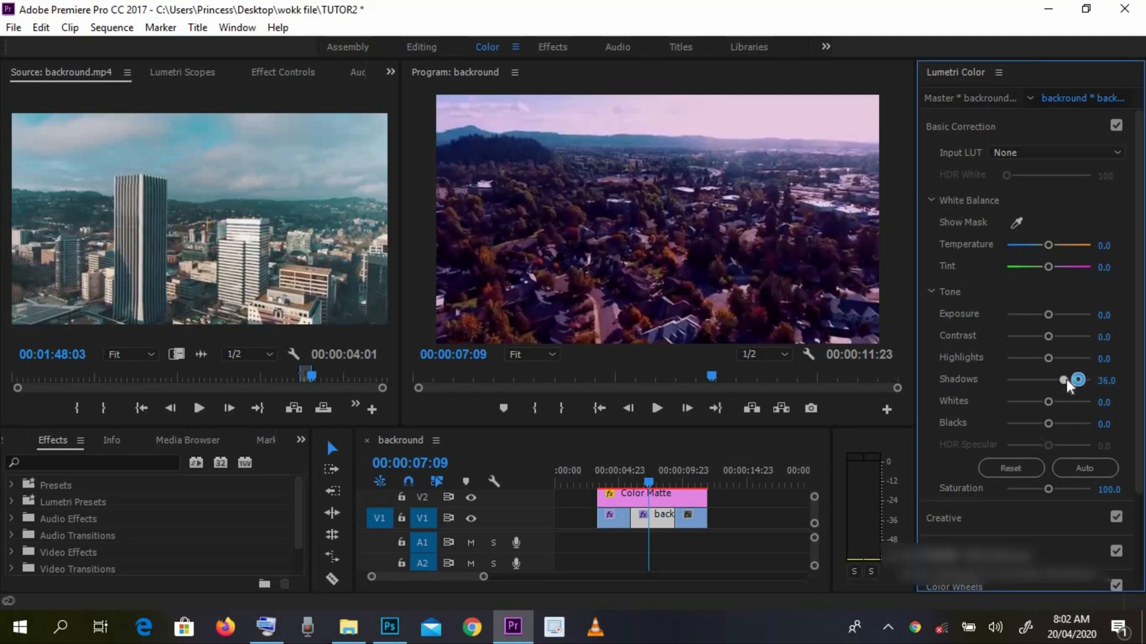
left_click_drag(1077, 380, 1071, 380)
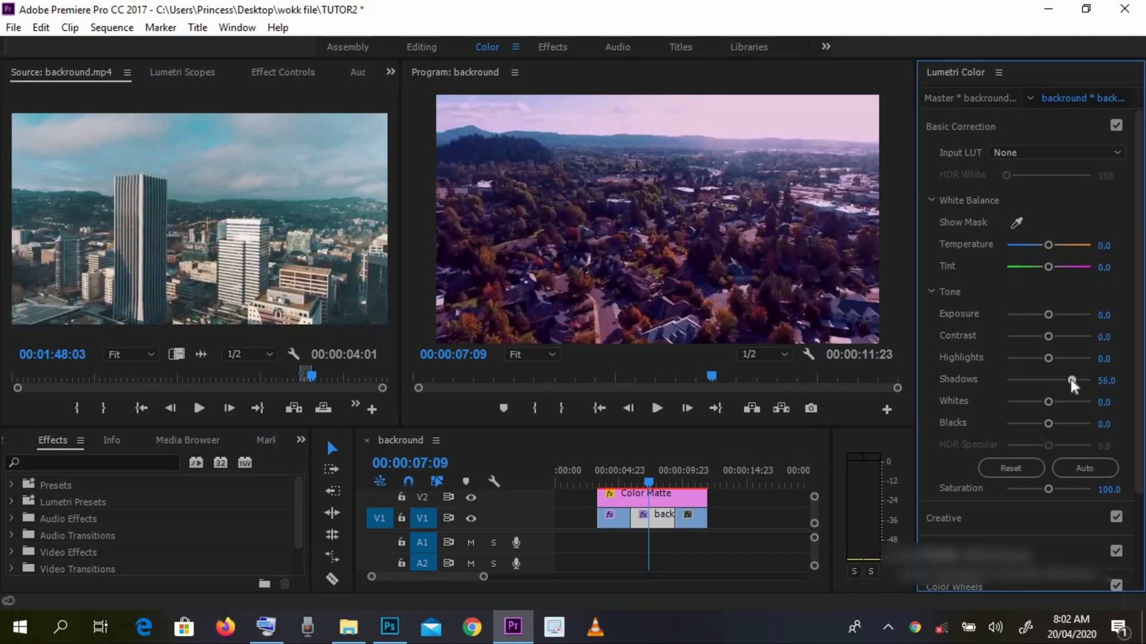
left_click_drag(1072, 380, 1068, 381)
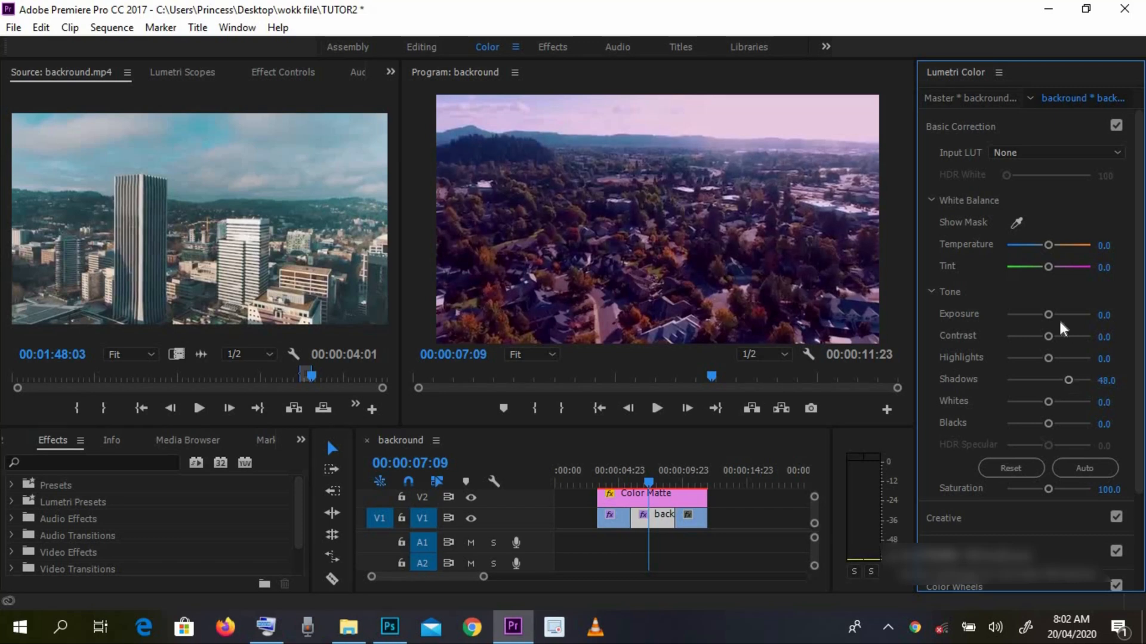
left_click_drag(1048, 358, 1036, 358)
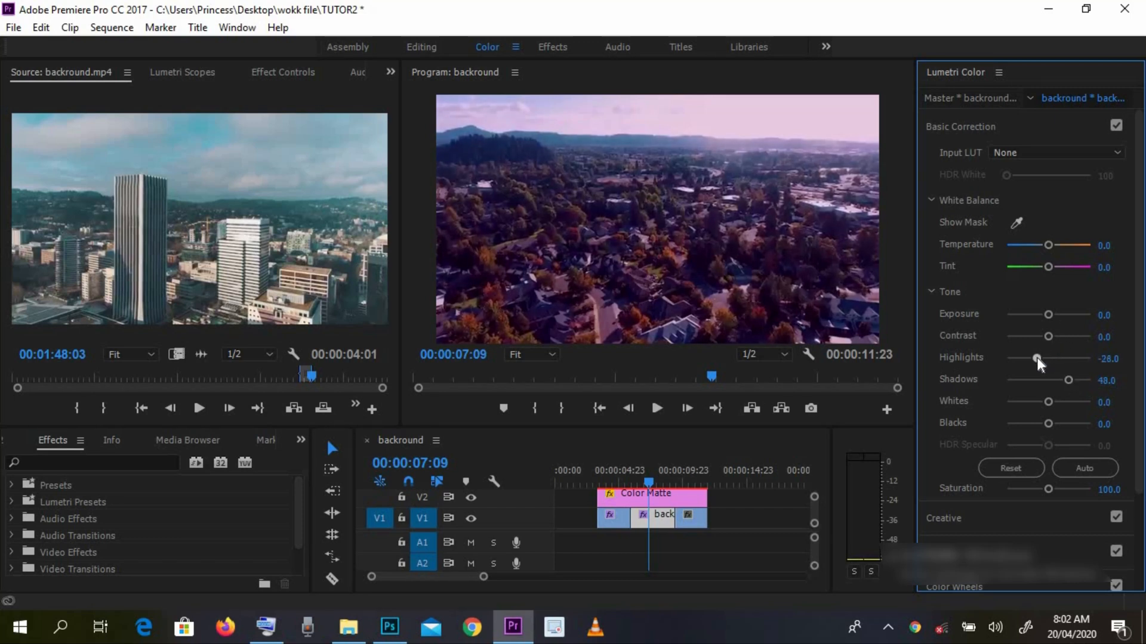
left_click_drag(1034, 358, 1037, 358)
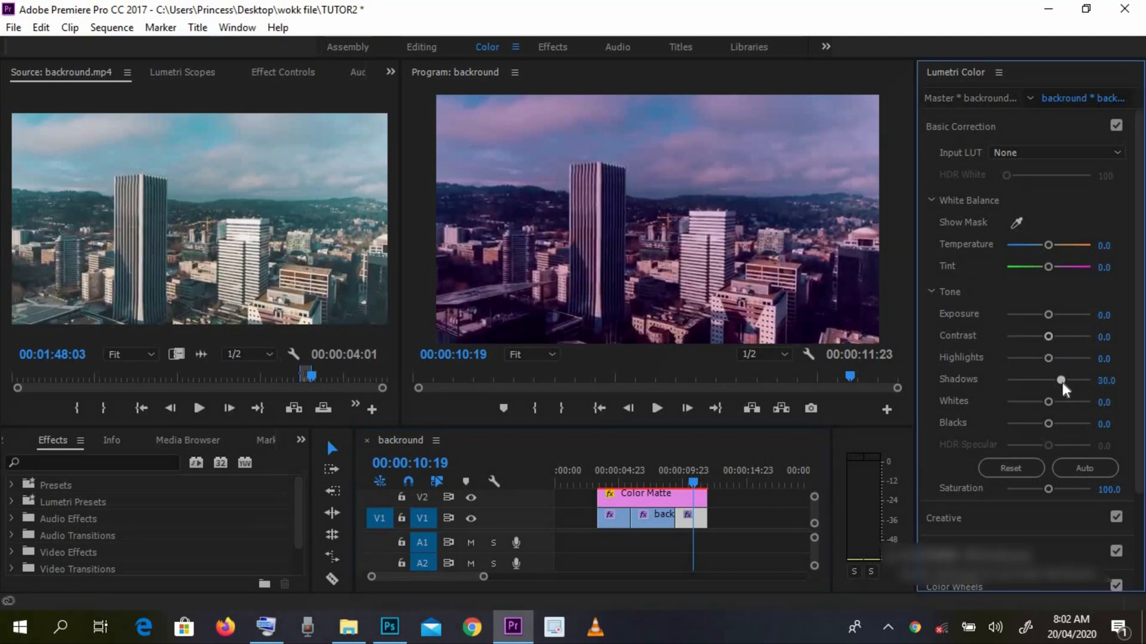
- Set the city clip's Lumetri Shadows to 44 and Blacks to -22
left_click_drag(1061, 380, 1064, 381)
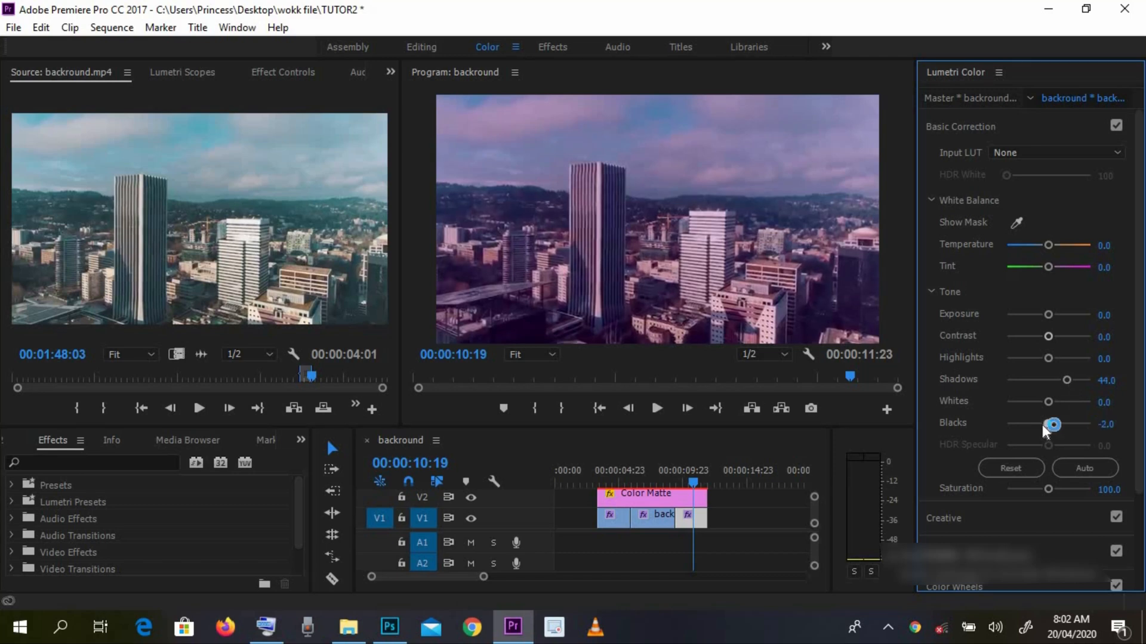
left_click_drag(1054, 423, 1031, 424)
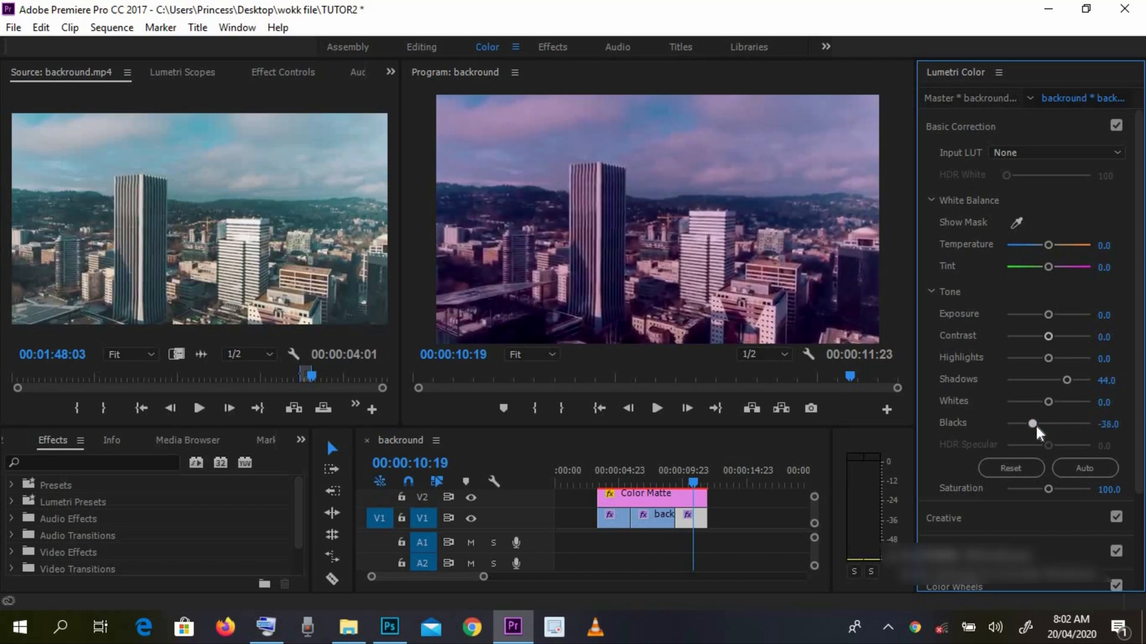
left_click_drag(1032, 423, 1039, 424)
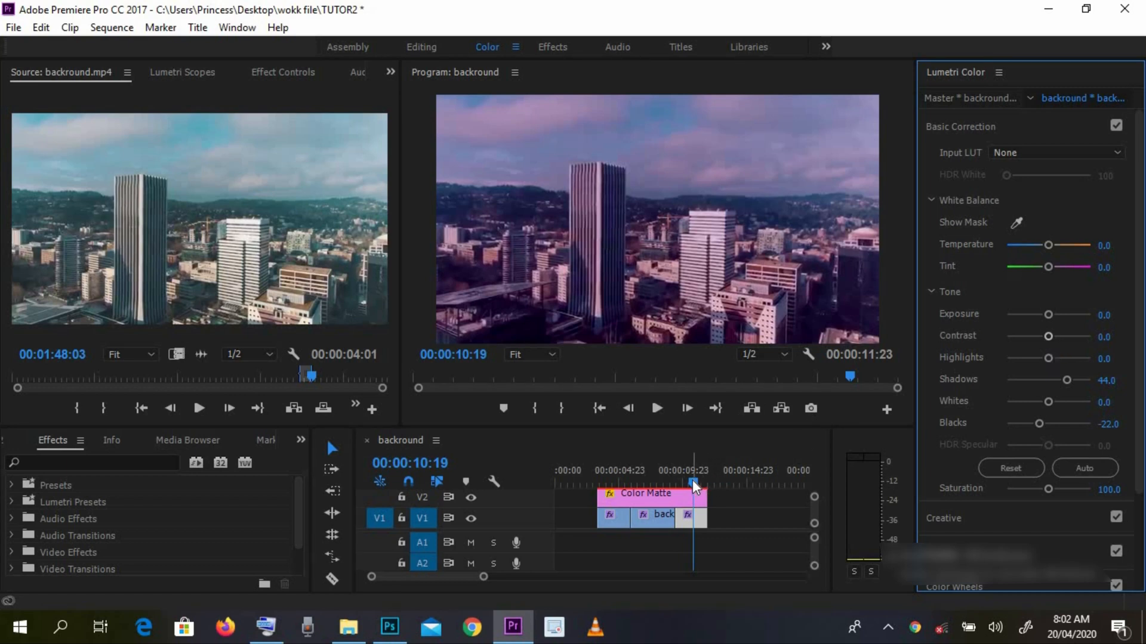
left_click_drag(693, 483, 608, 483)
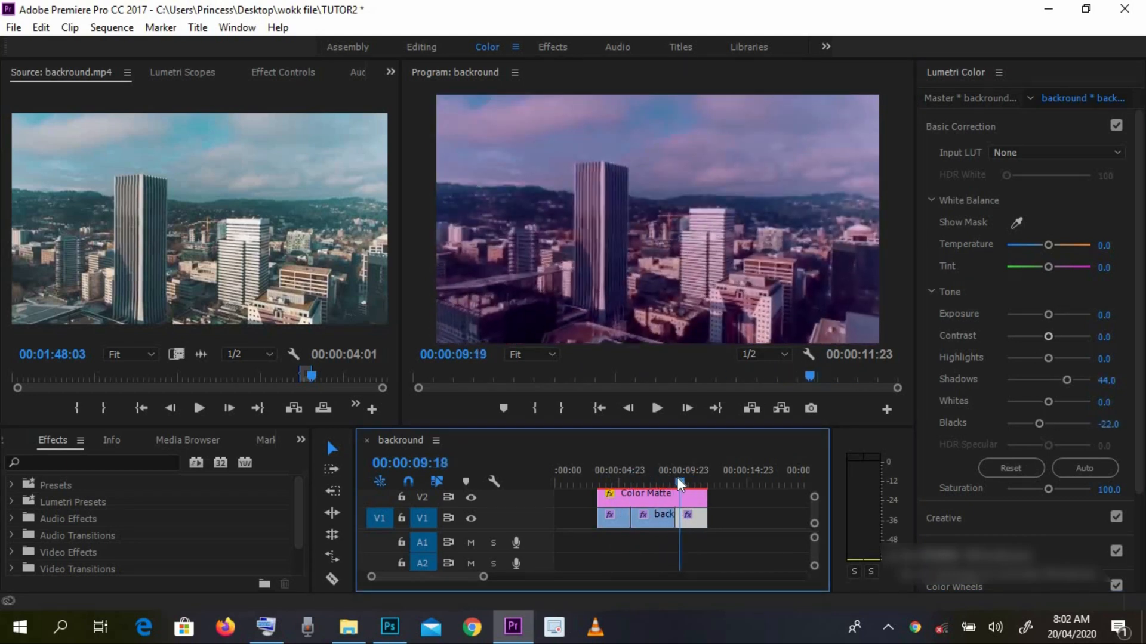
left_click_drag(677, 475, 648, 476)
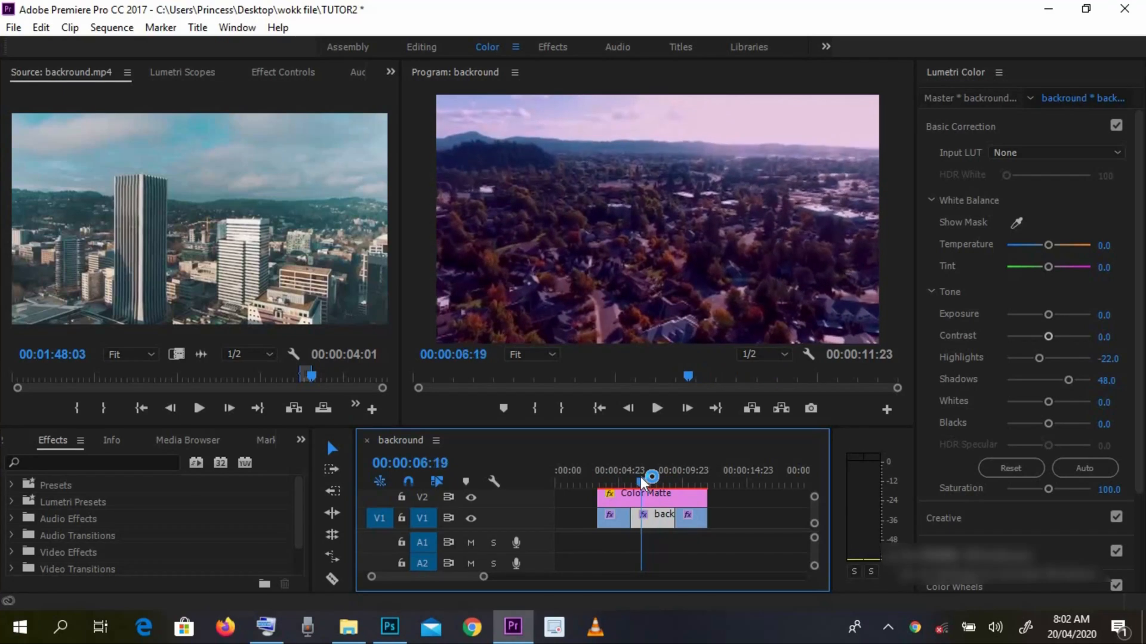
left_click(648, 478)
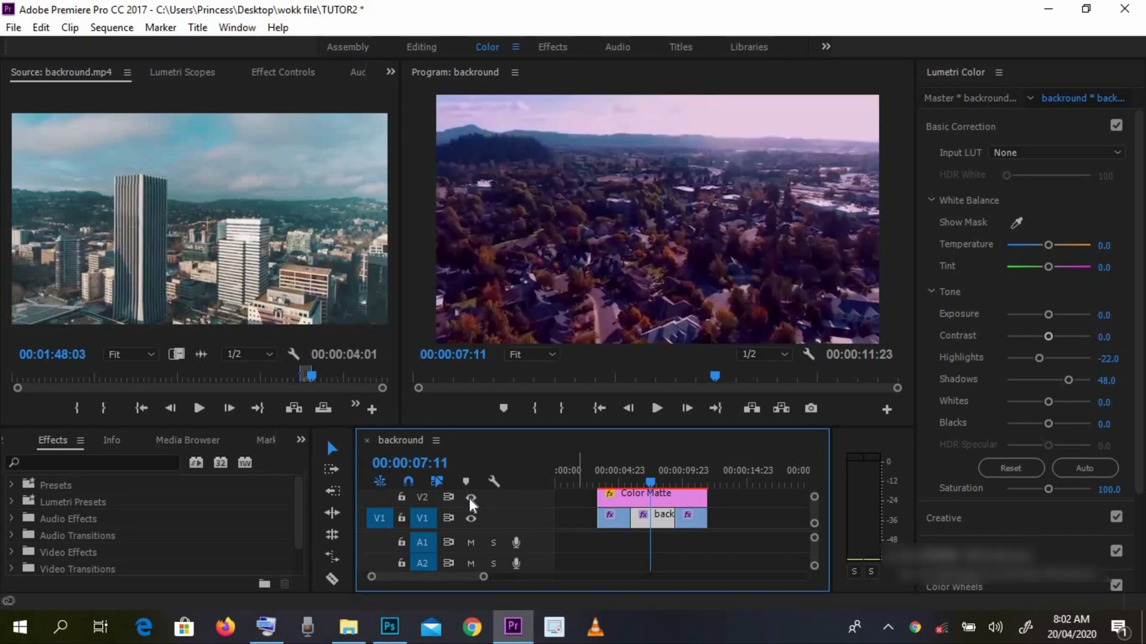
left_click(472, 498)
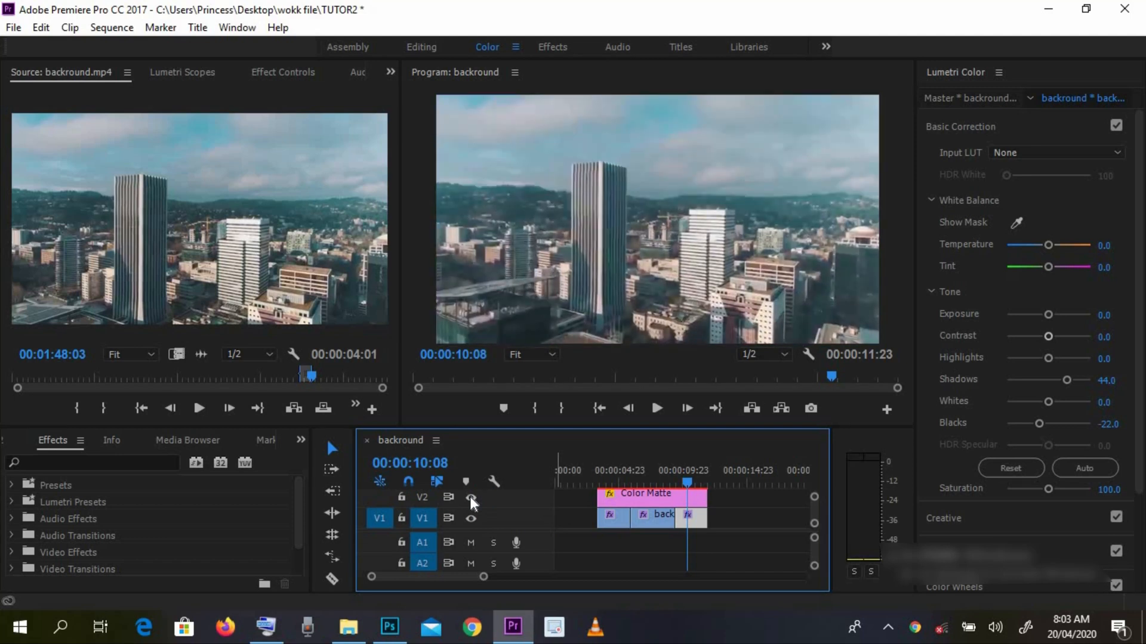
left_click(473, 498)
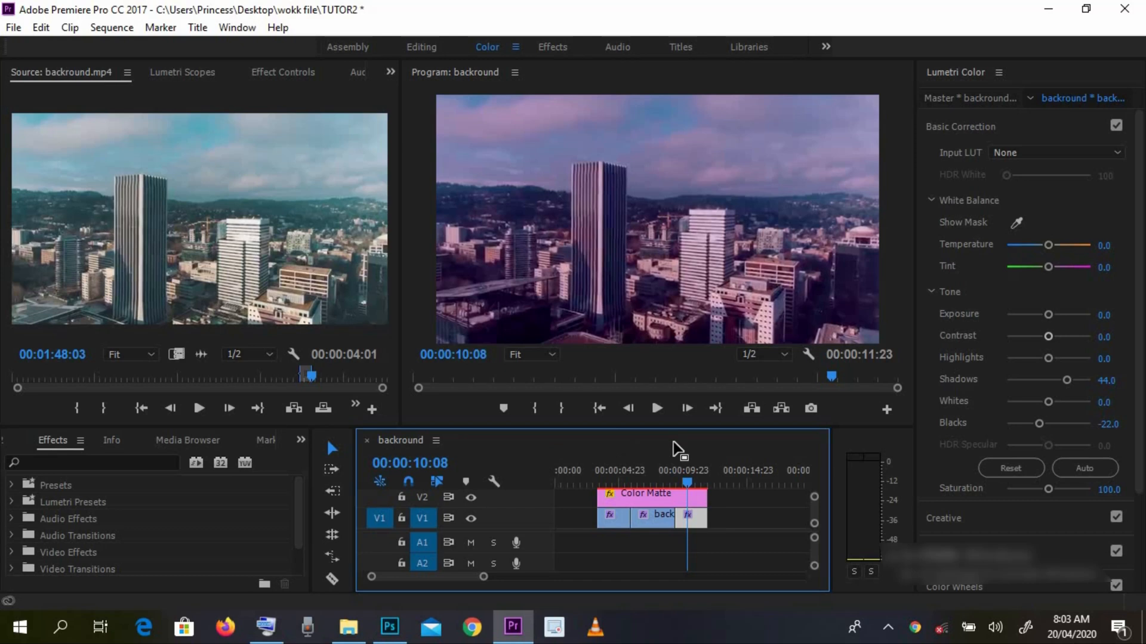
mouse_move(692, 451)
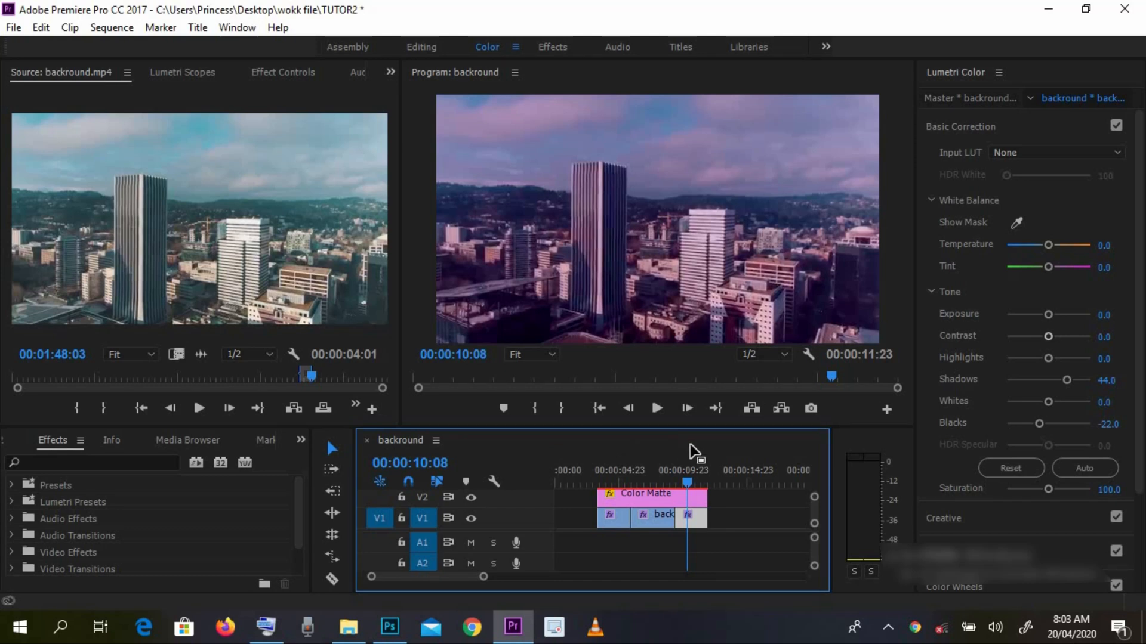
mouse_move(762, 517)
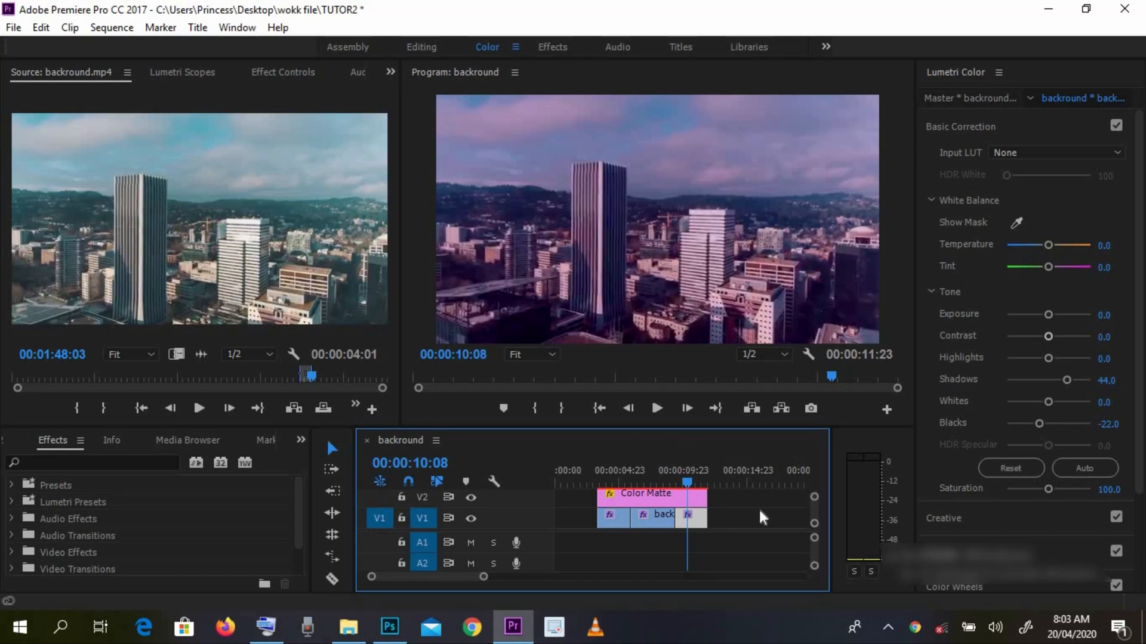